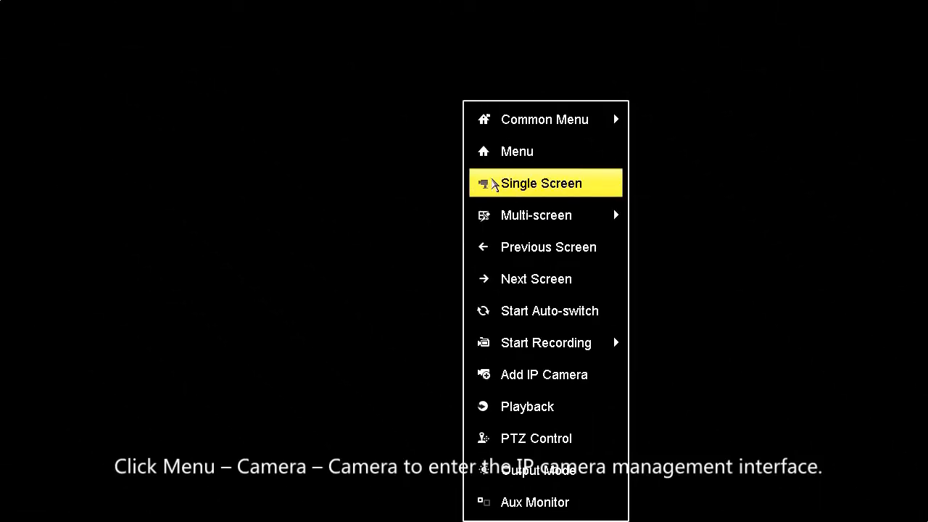
Reach Camera Management from the NVR main menu to list detected IP cameras.
click(517, 152)
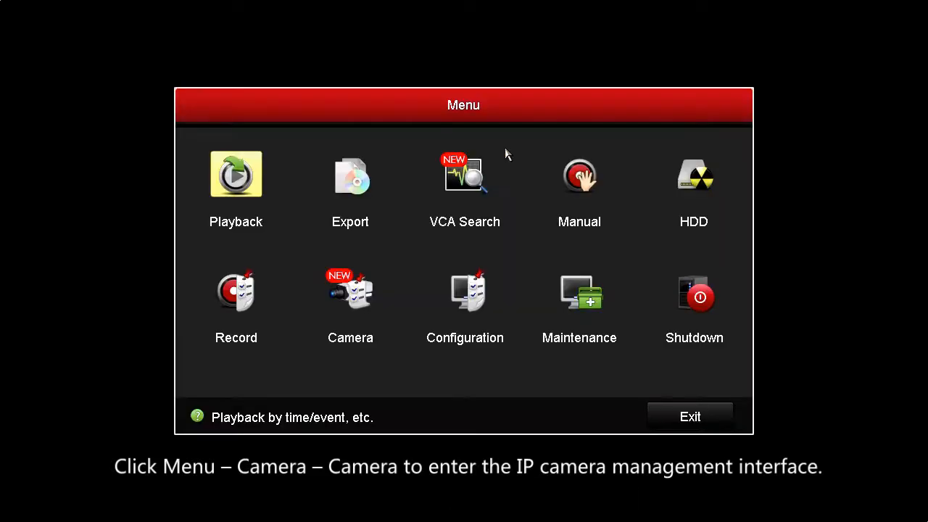
click(349, 293)
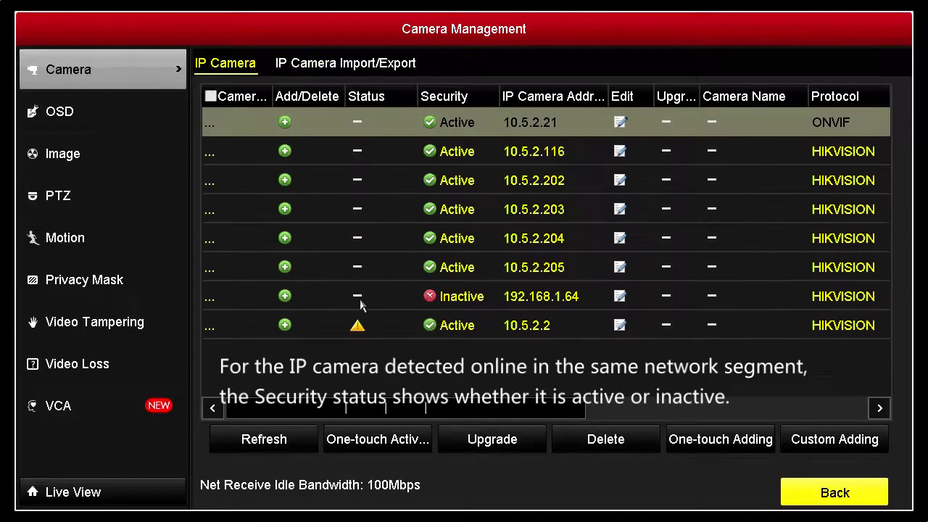
mouse_move(479, 303)
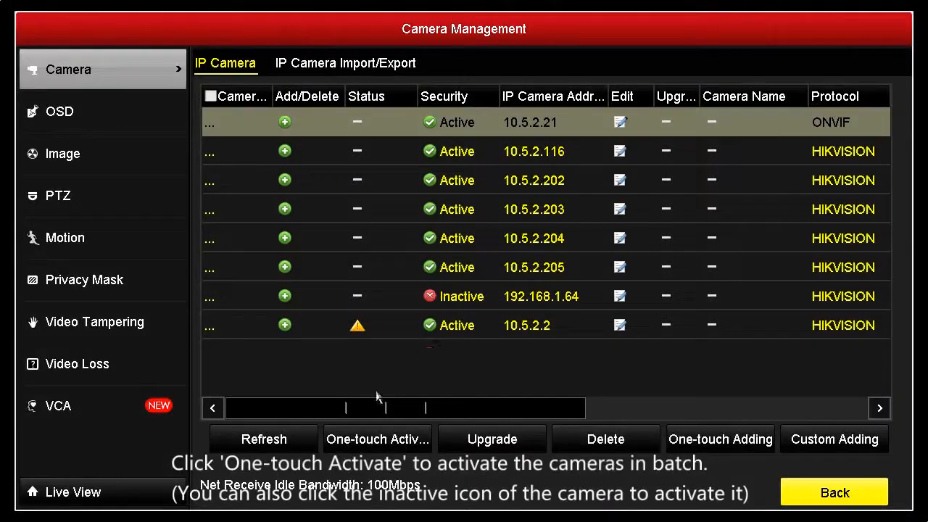
Start One-touch Activate with Use Admin Password off and the Create New Password field ready.
click(377, 438)
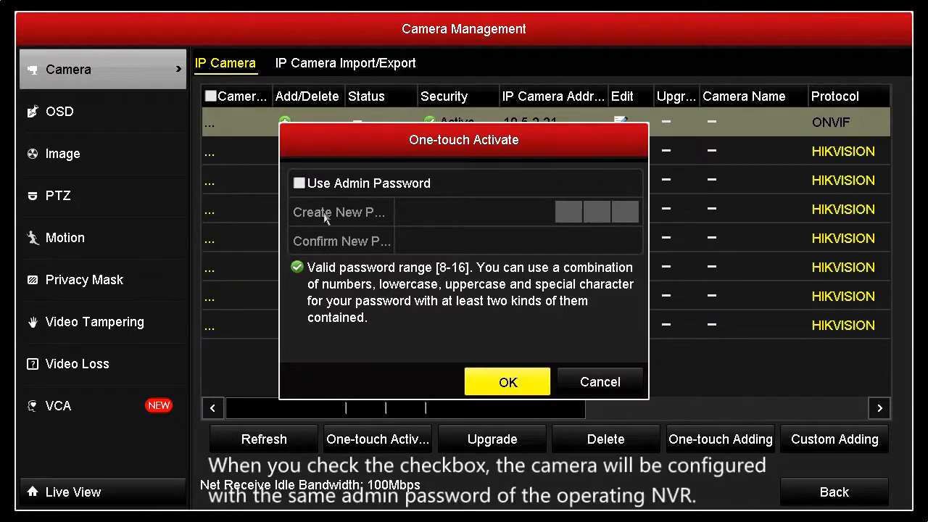
click(299, 183)
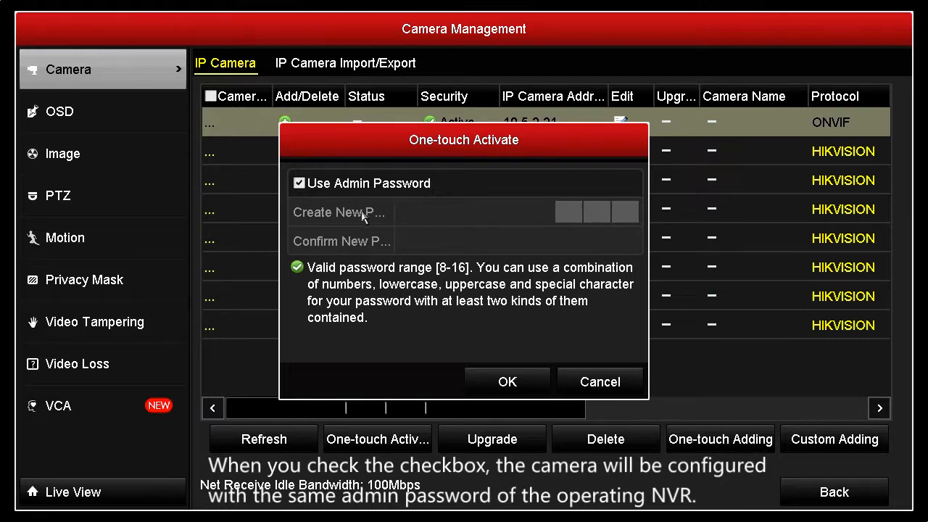
click(299, 182)
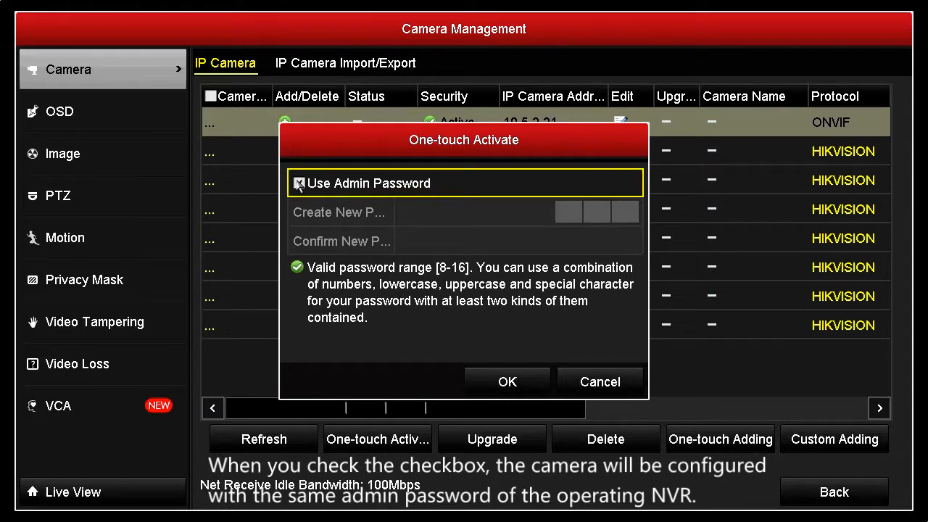
click(299, 182)
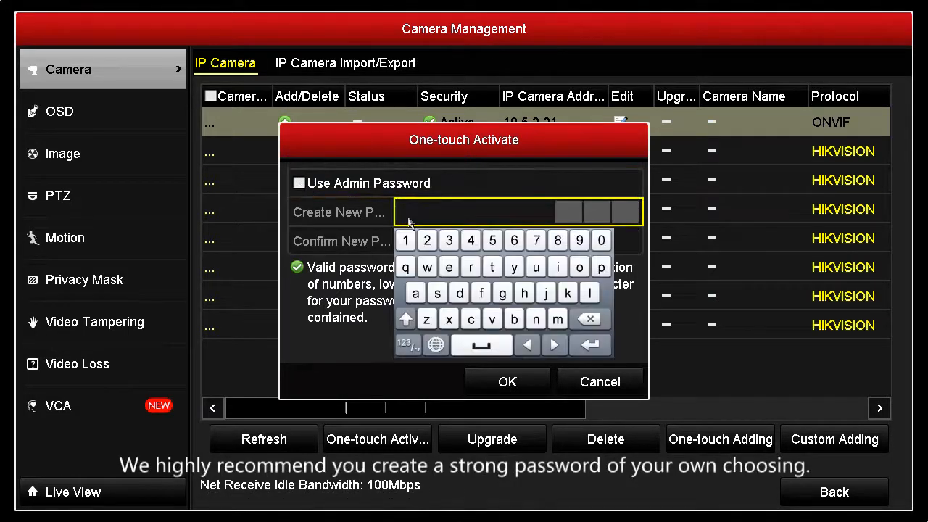
Enter a new camera password on the on-screen keyboard until it rates Strong.
click(513, 319)
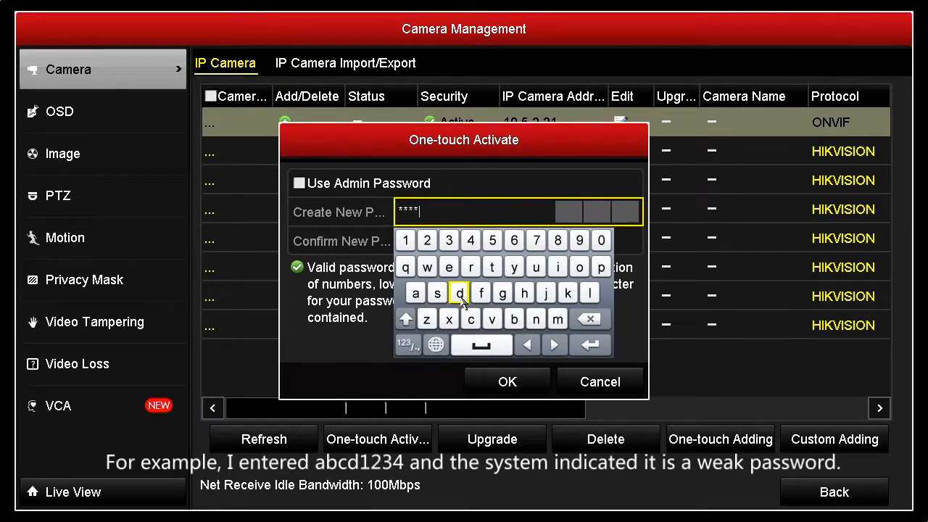
click(448, 241)
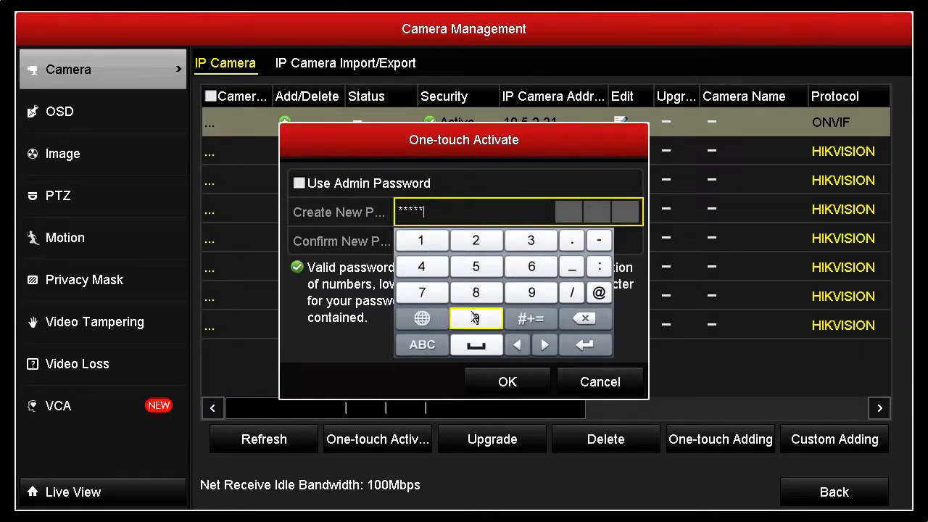
click(531, 267)
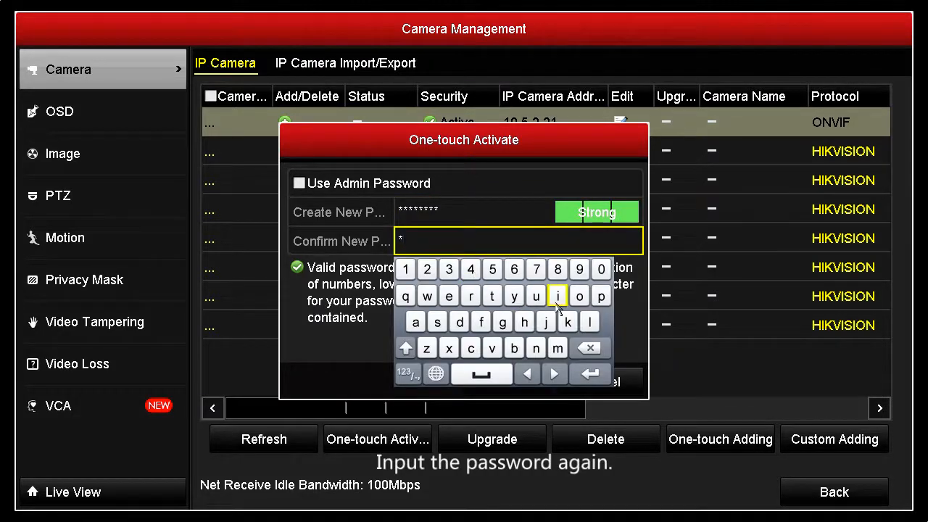
Retype the password in Confirm New Password and commit with OK to activate the cameras.
click(407, 374)
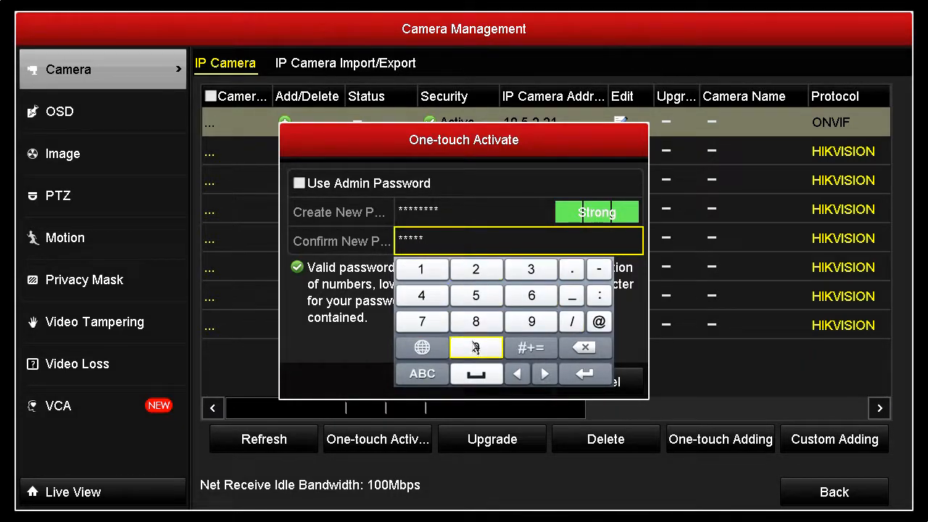
click(531, 296)
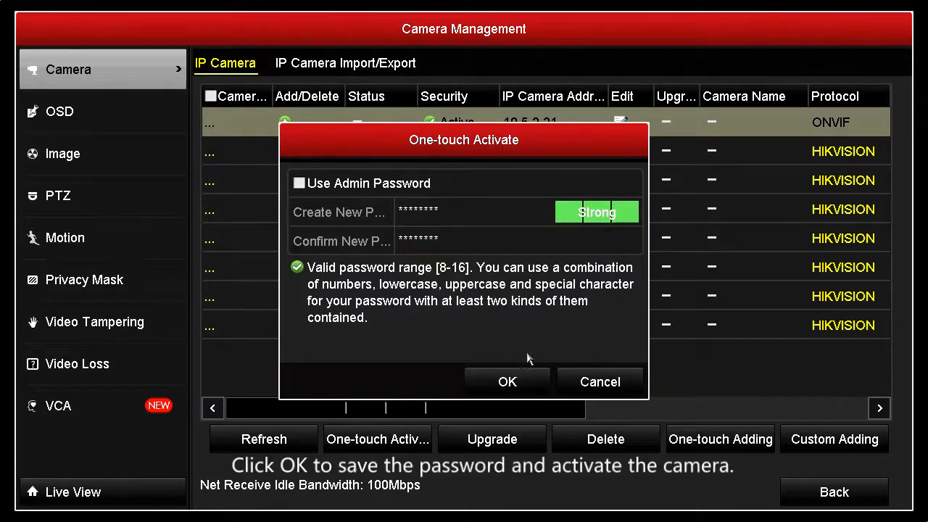
mouse_move(508, 381)
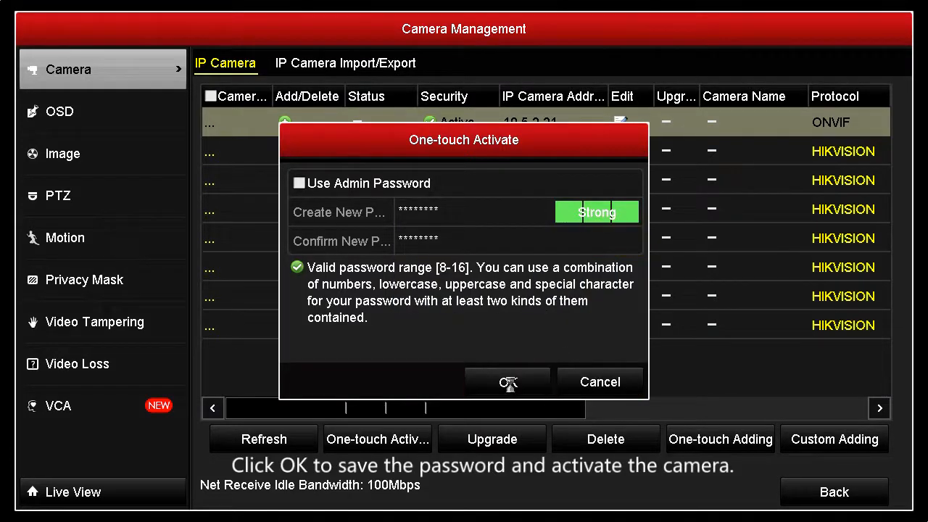
click(508, 381)
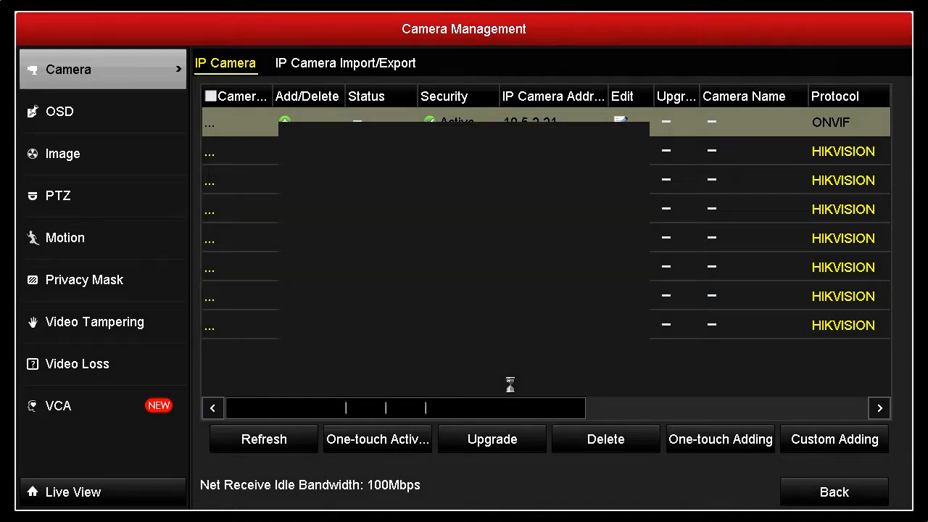